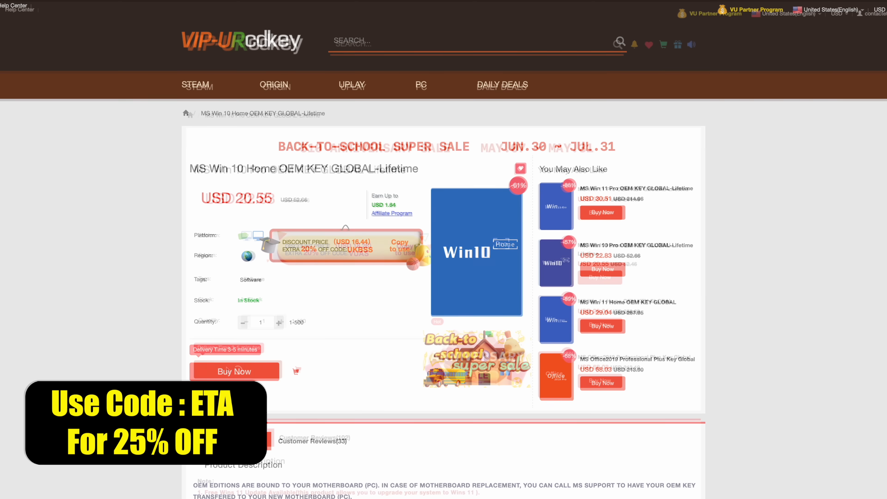
Step: Discount the Win 10 Pro key order with promotion code ETA to USD 17.12 and submit it
left_click(236, 372)
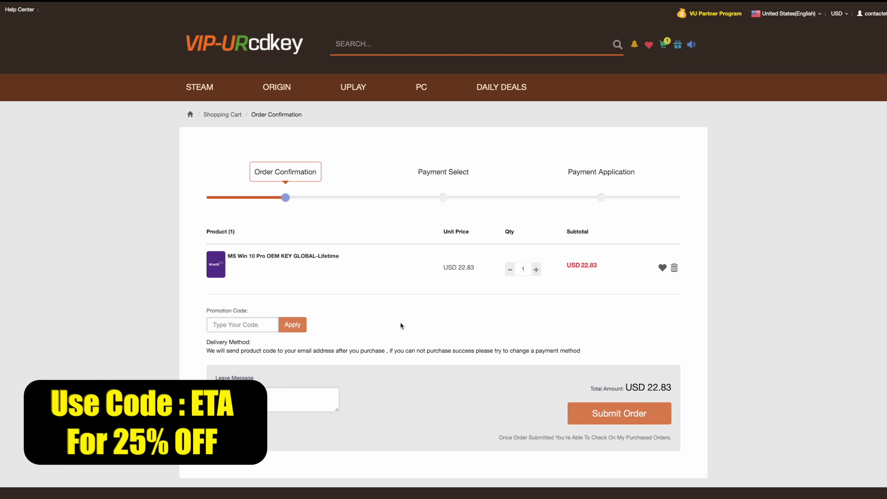
left_click(242, 325)
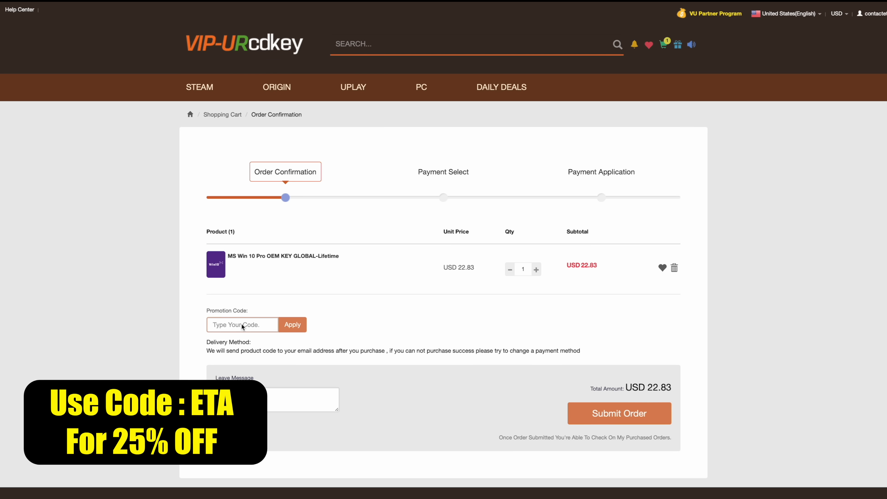
type("E")
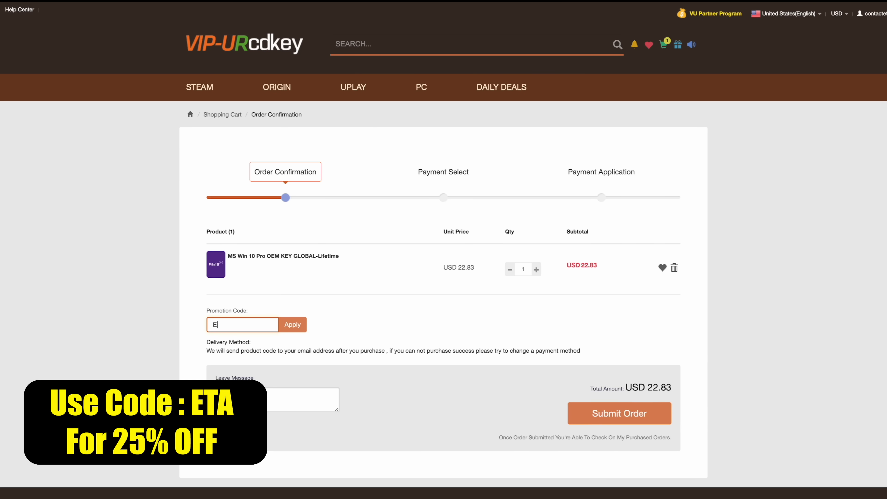
type("TA")
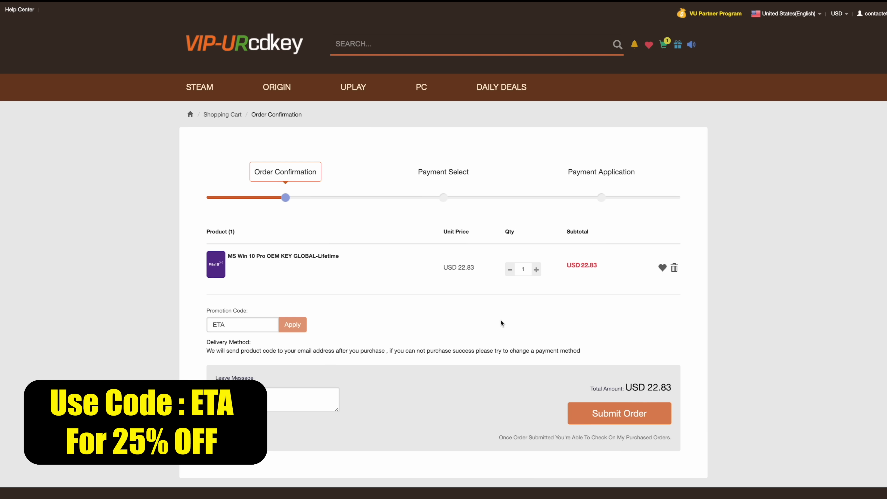
left_click(293, 324)
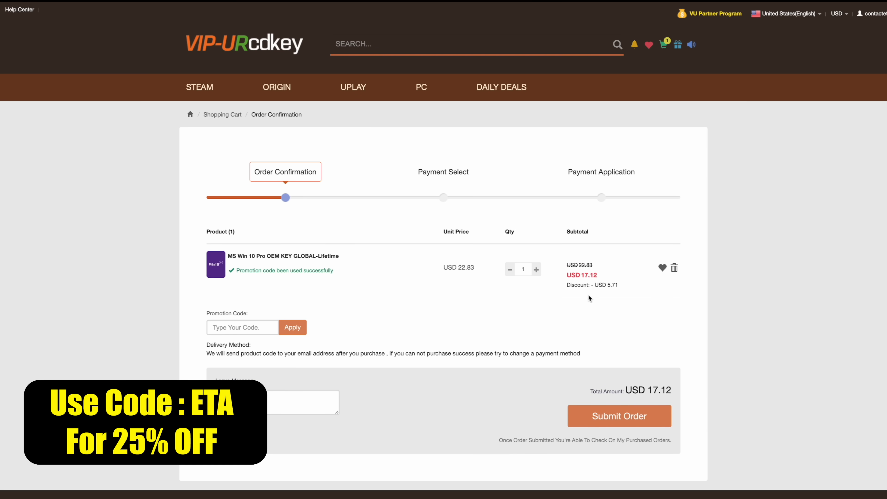
left_click(619, 416)
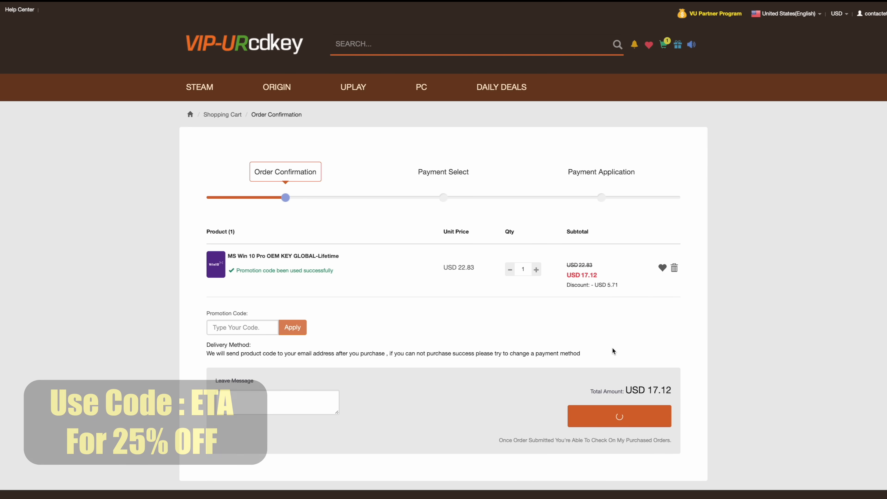
Step: Pay the USD 17.12 order using PayPal as the payment method
left_click(619, 416)
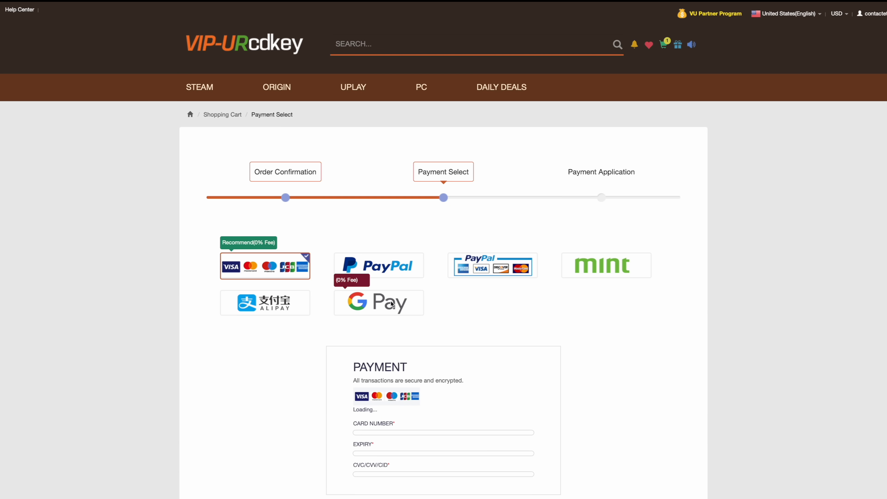
left_click(378, 265)
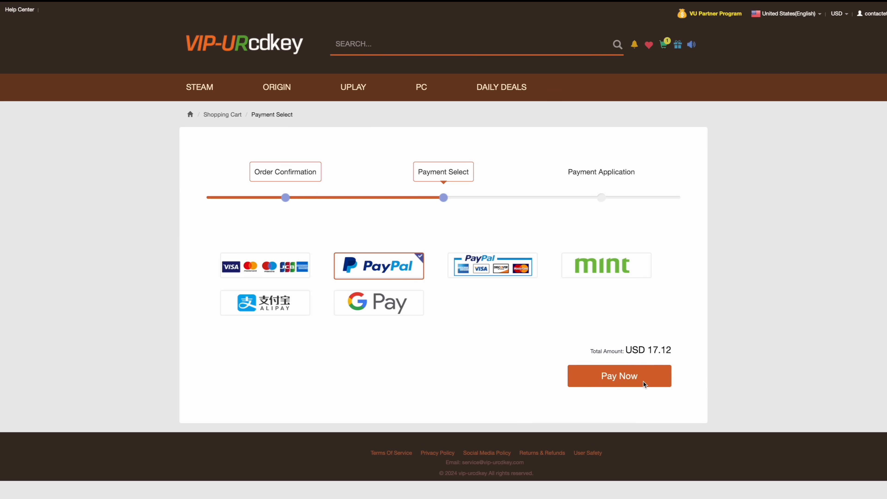
left_click(619, 376)
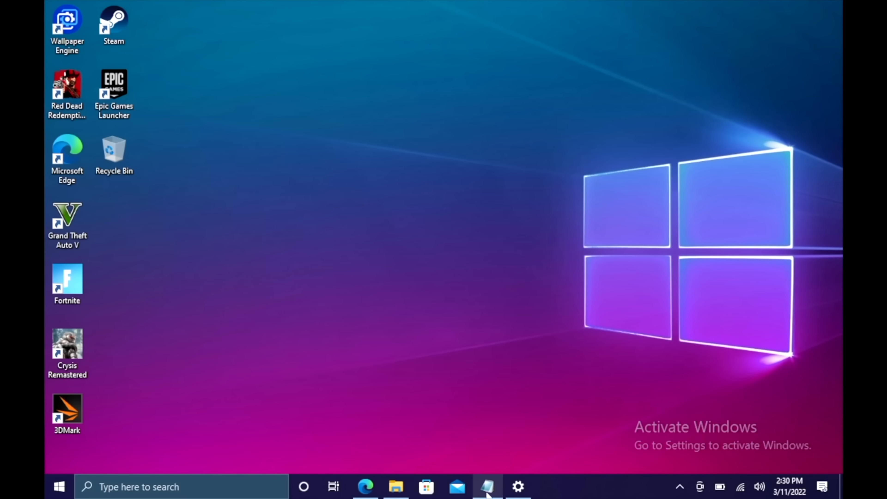
Step: Show the Activation page in Settings reporting Windows 10 Pro not activated
left_click(517, 487)
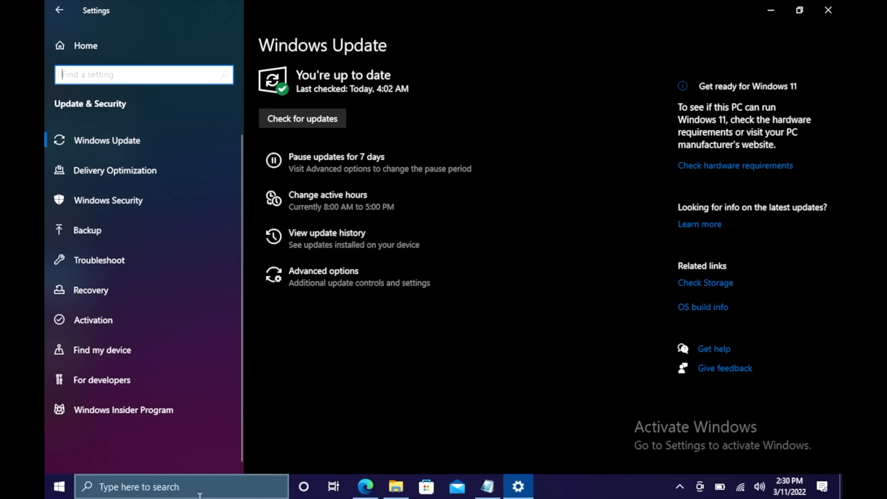
mouse_move(101, 319)
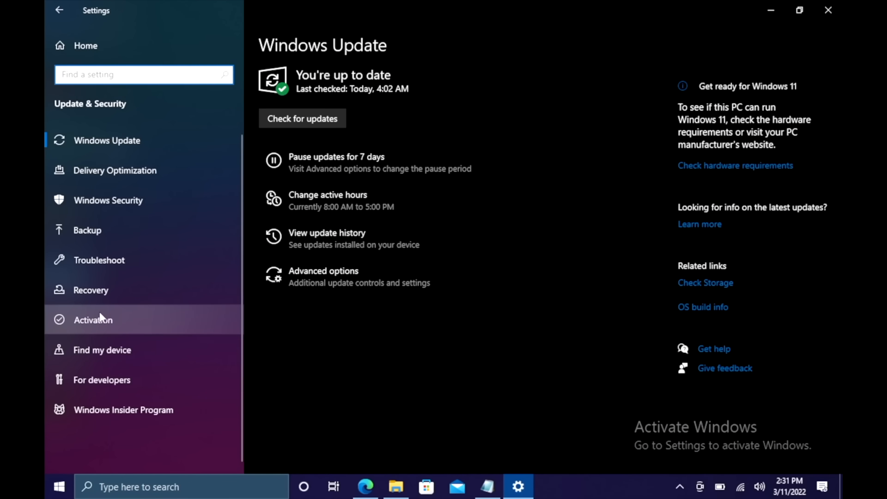
left_click(92, 320)
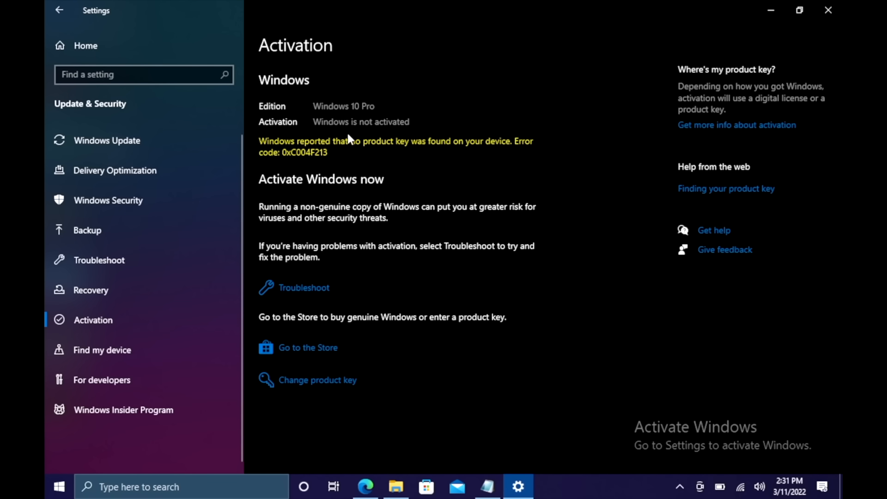
mouse_move(323, 426)
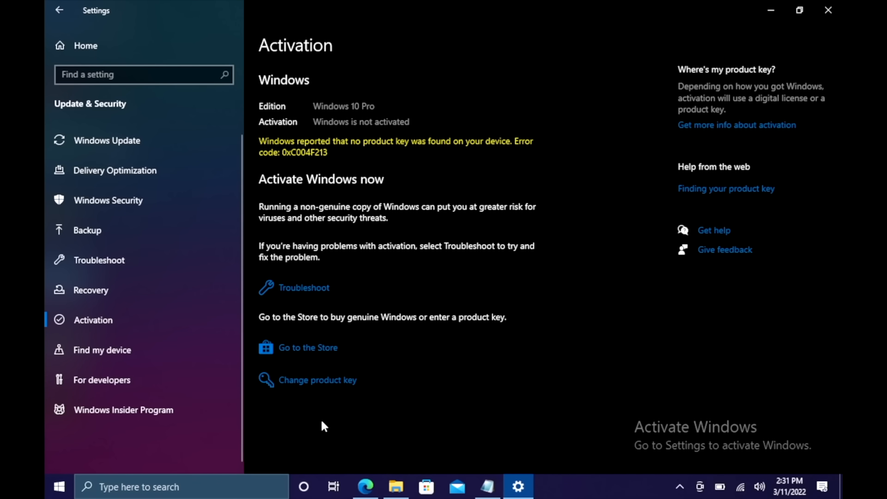
mouse_move(452, 350)
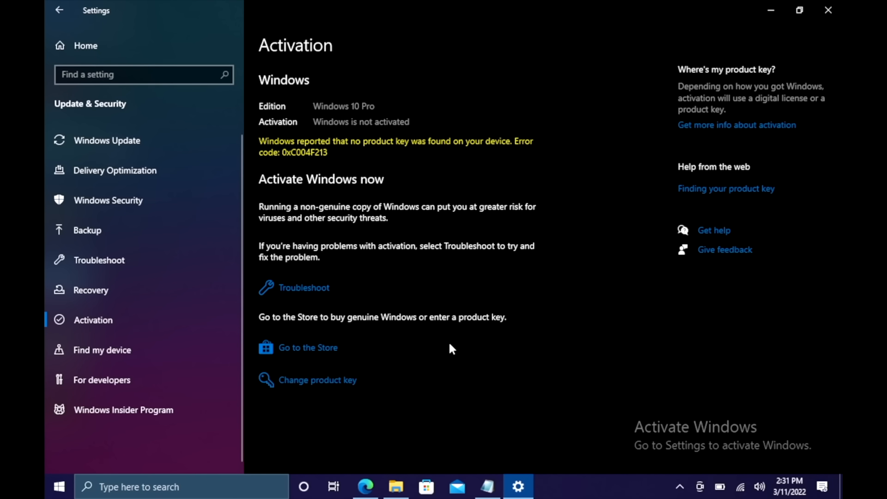
Step: Activate Windows 10 Pro by entering the purchased product key and confirm success
left_click(316, 380)
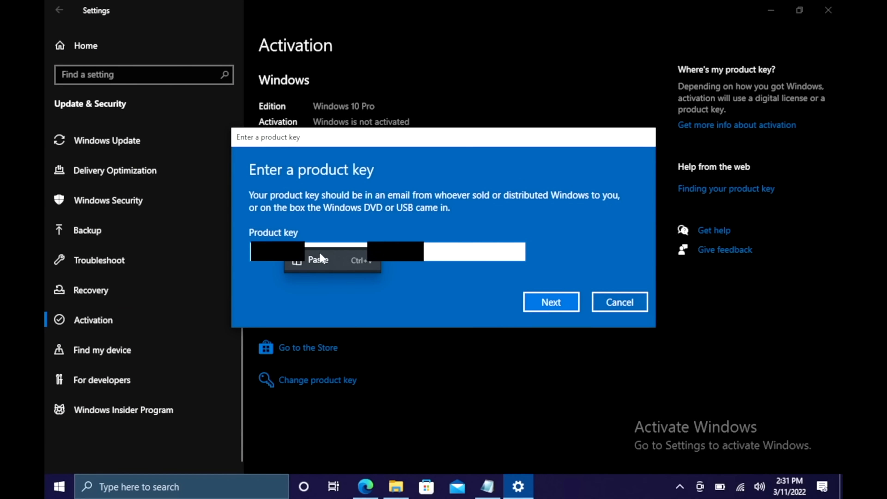
left_click(550, 301)
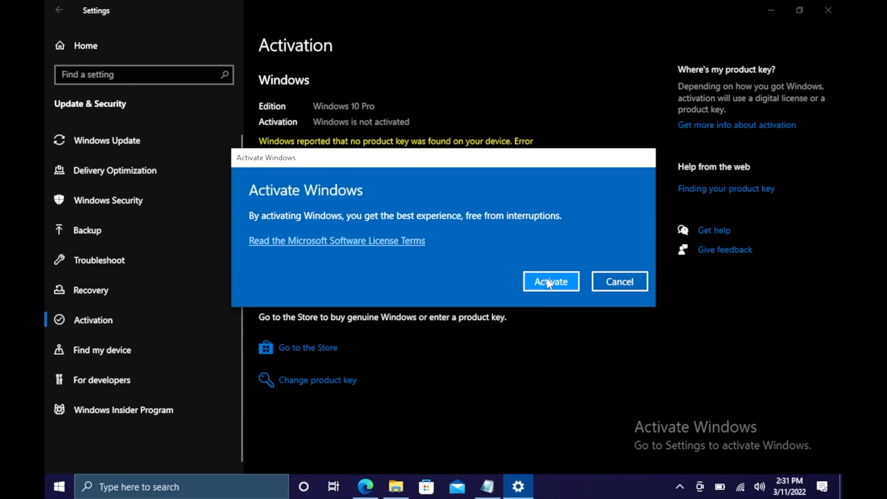
left_click(550, 282)
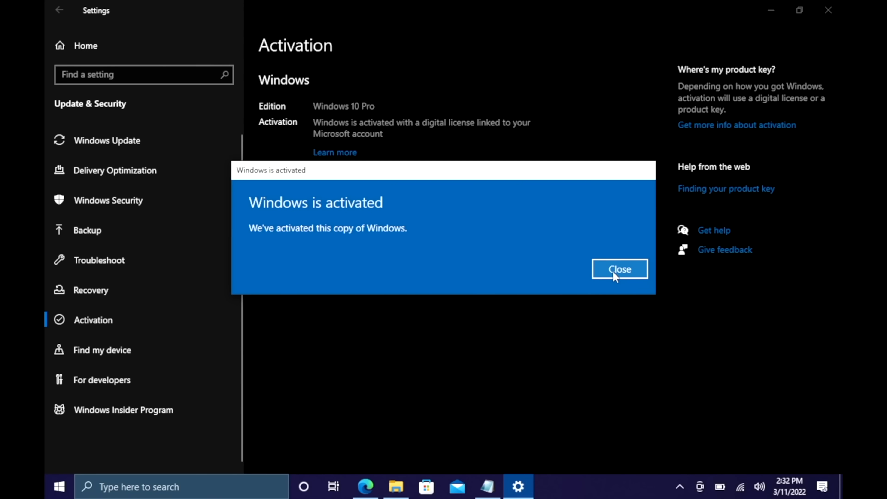
left_click(619, 269)
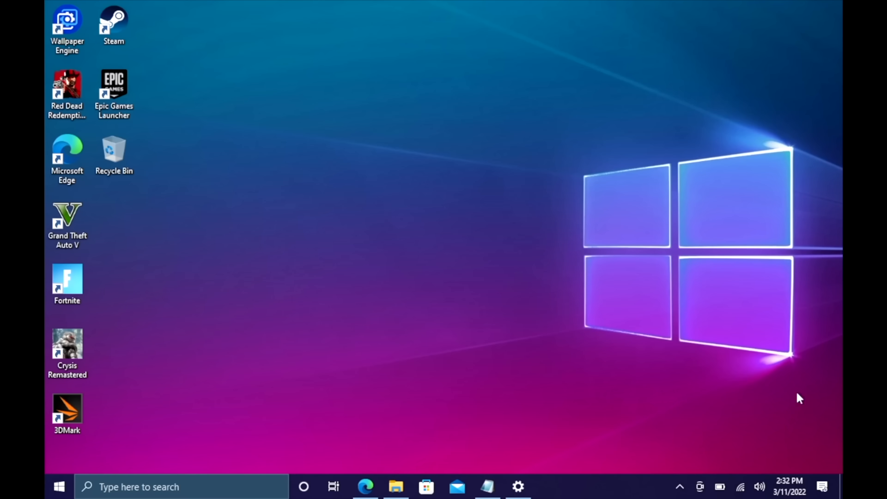
mouse_move(392, 148)
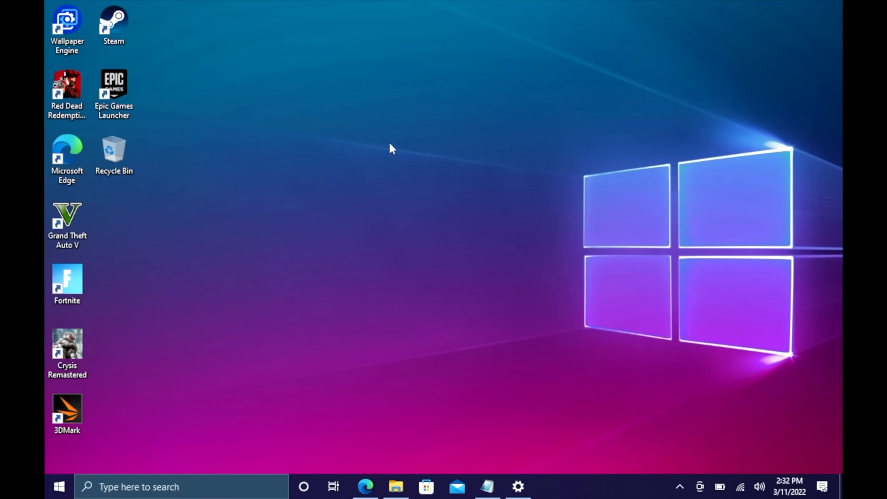